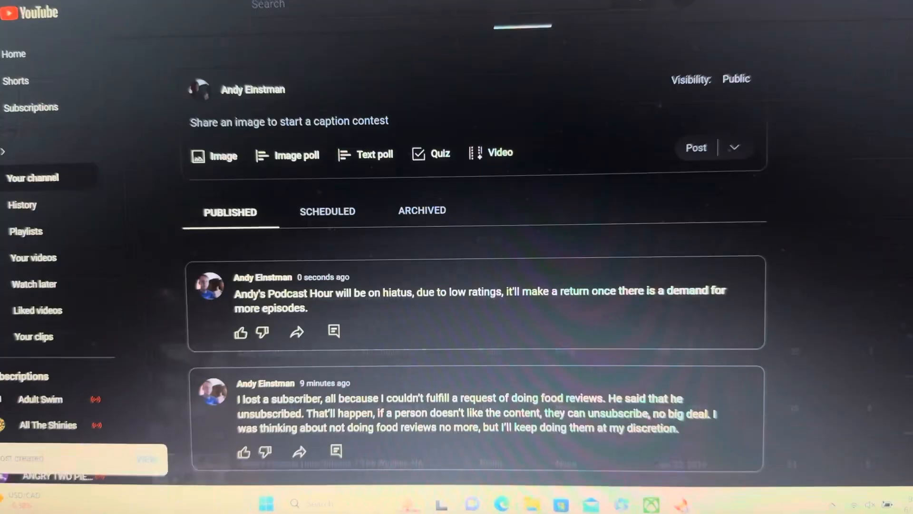
# Scroll through the podcast playlist's episode list to review visibility, dates and view counts
pyautogui.scroll(-3)
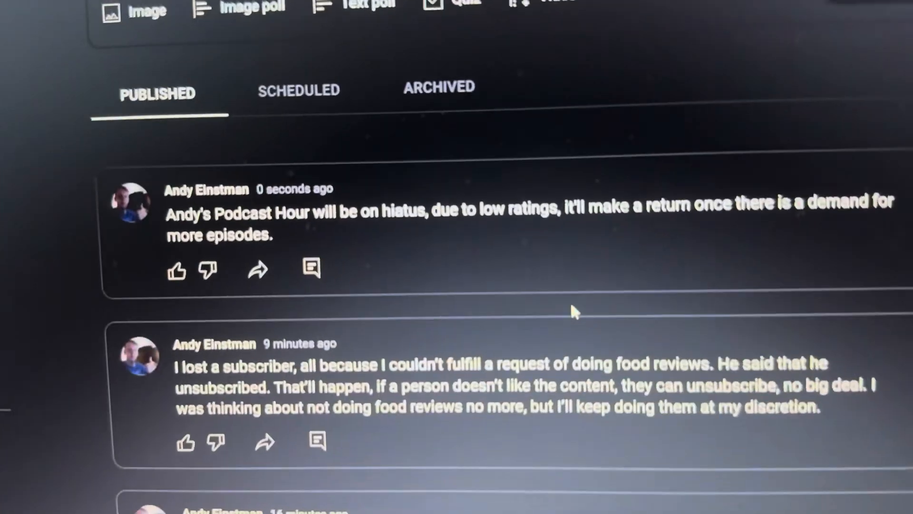
pyautogui.scroll(-3)
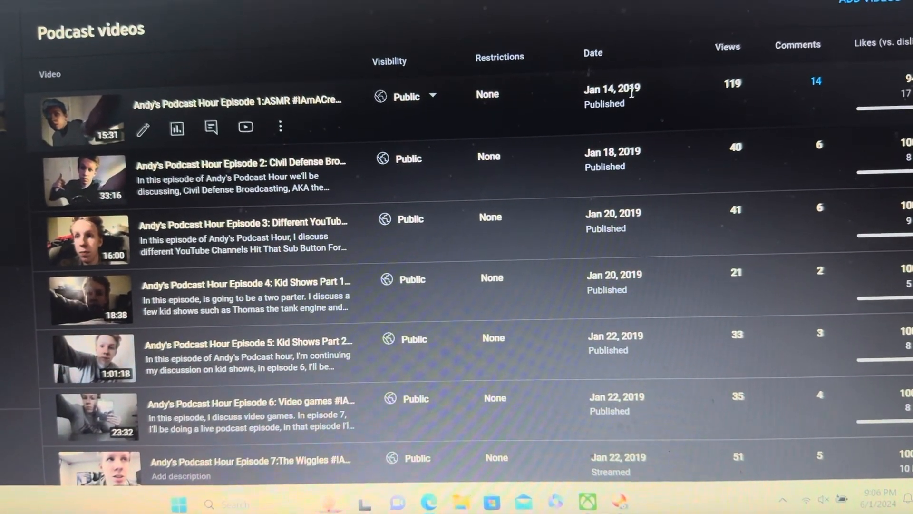
pyautogui.scroll(-3)
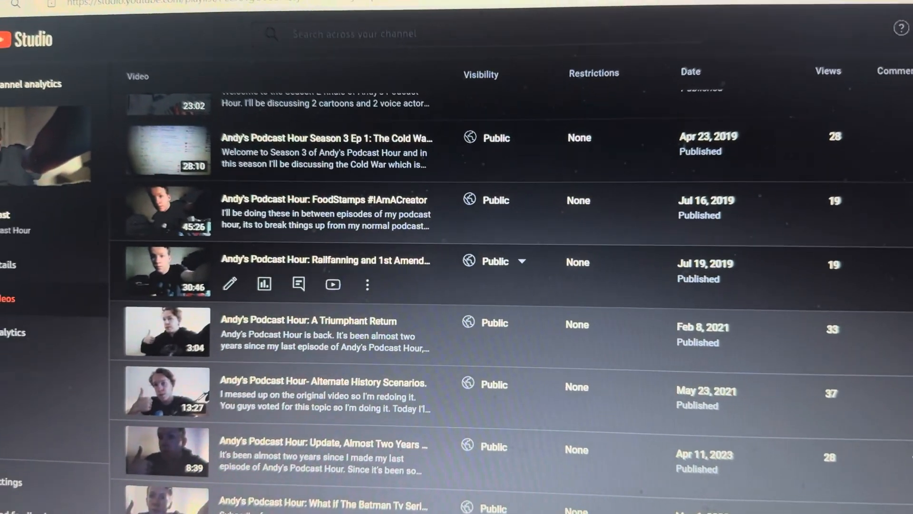
pyautogui.scroll(-3)
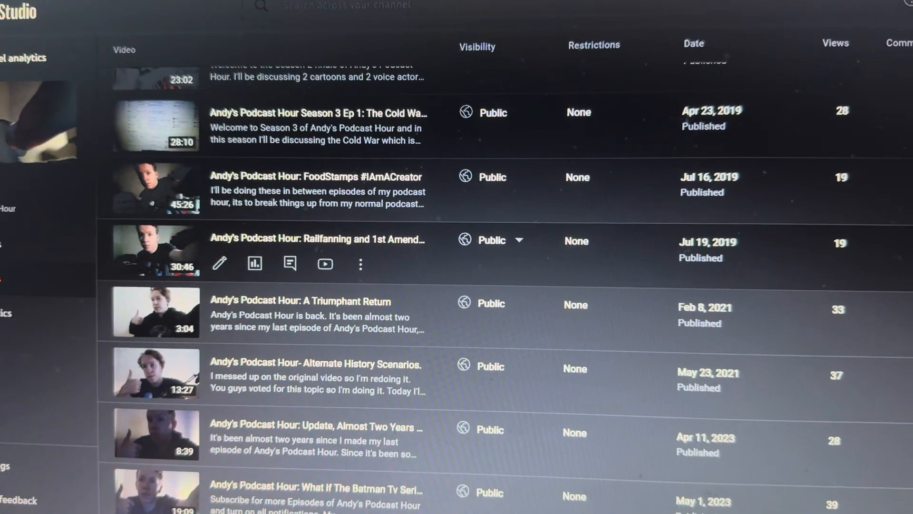
pyautogui.scroll(-3)
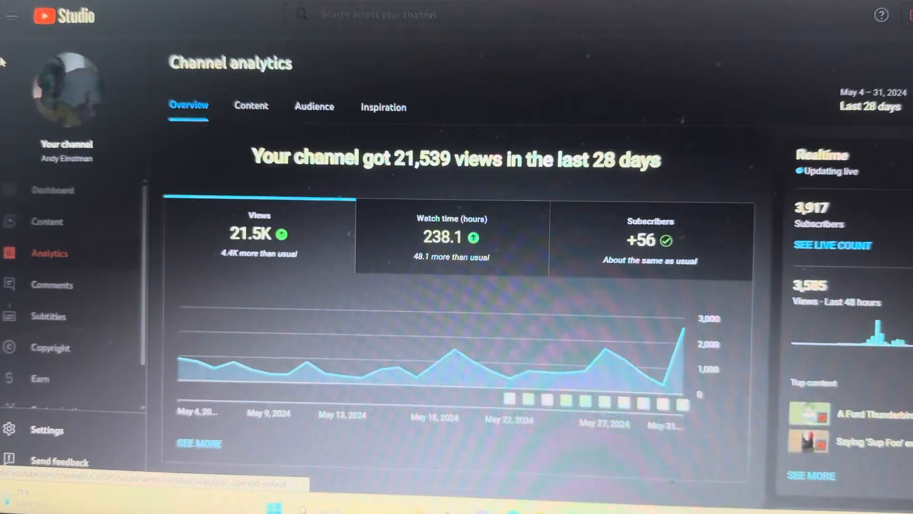
# From the channel analytics overview, go to the podcast's analytics
pyautogui.scroll(-3)
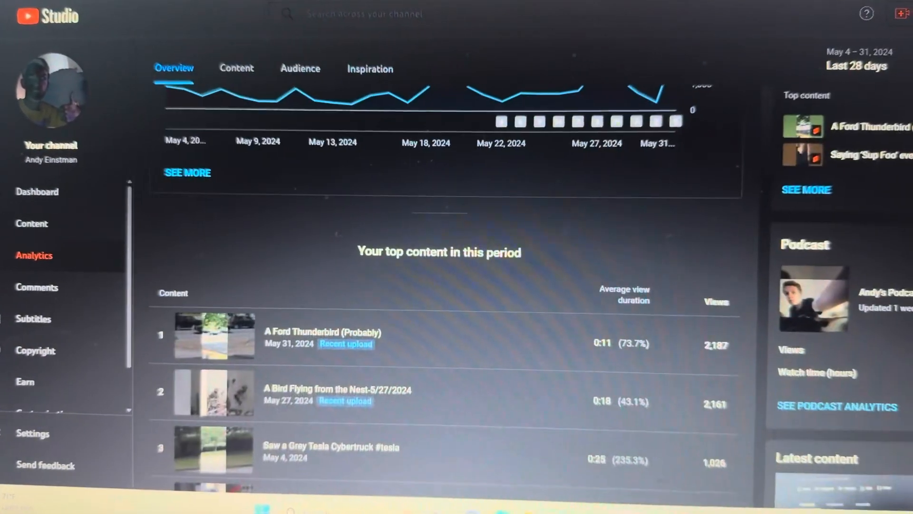
pyautogui.click(837, 406)
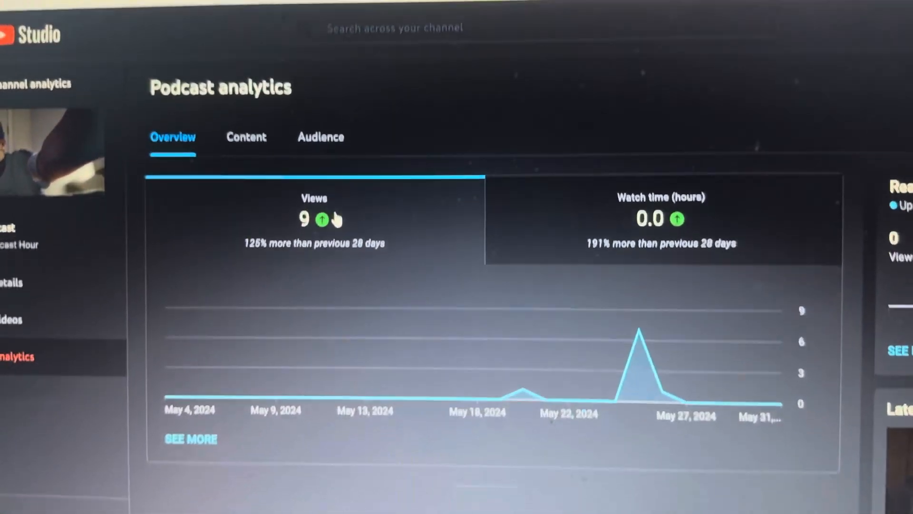
# Return from podcast analytics to channel analytics, then show the channel's published comments
pyautogui.scroll(-3)
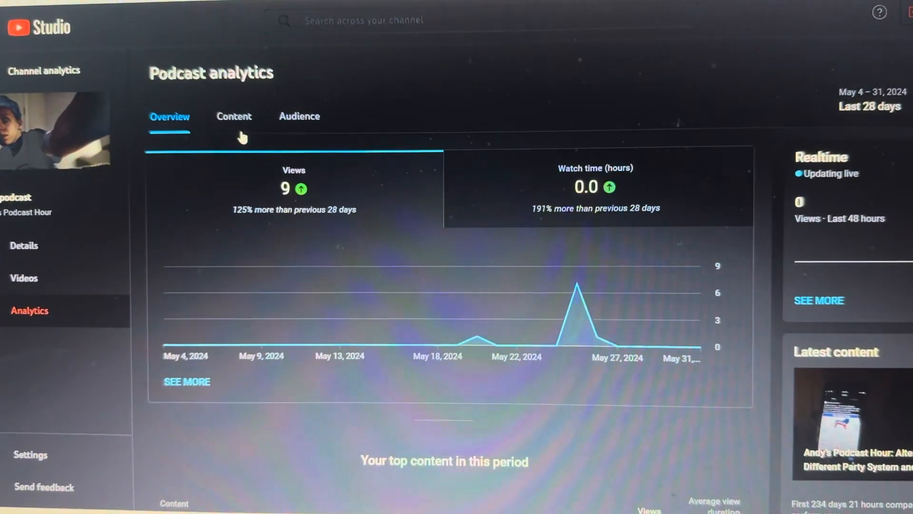
pyautogui.click(871, 106)
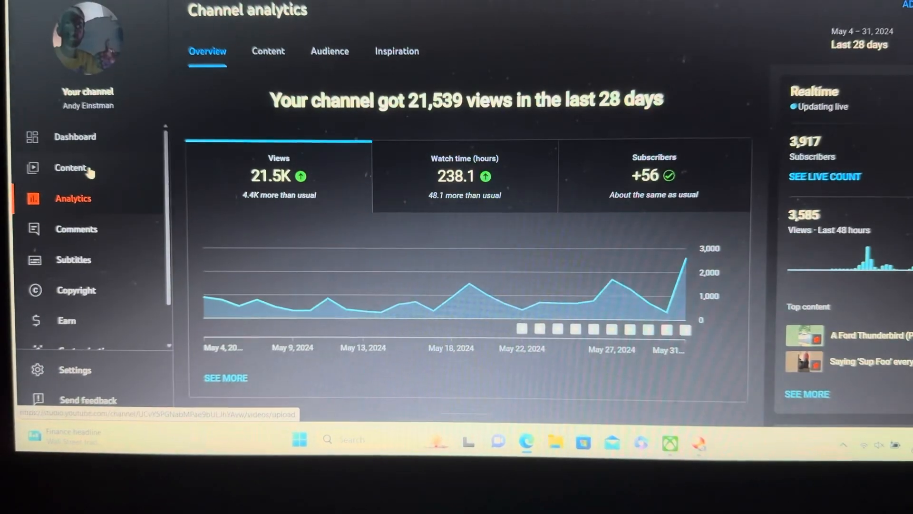
pyautogui.click(76, 229)
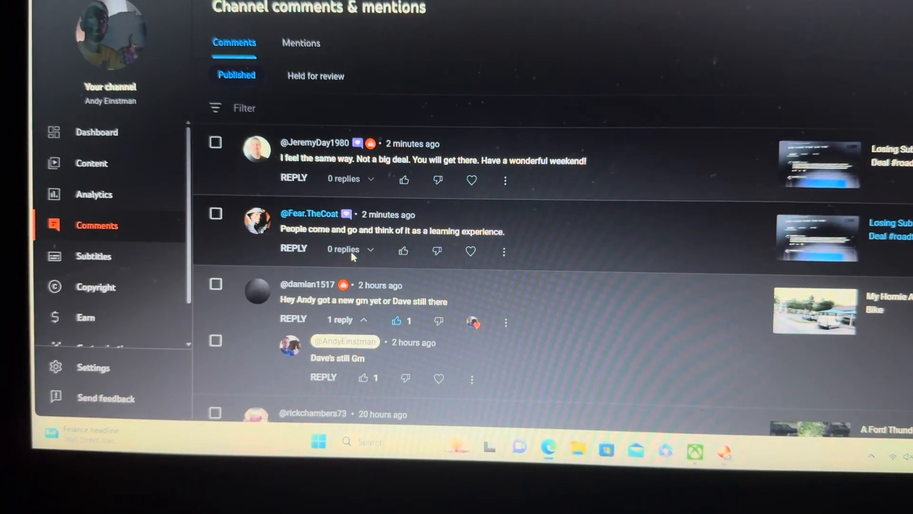
# Like the newest viewer comment on the channel
pyautogui.click(420, 175)
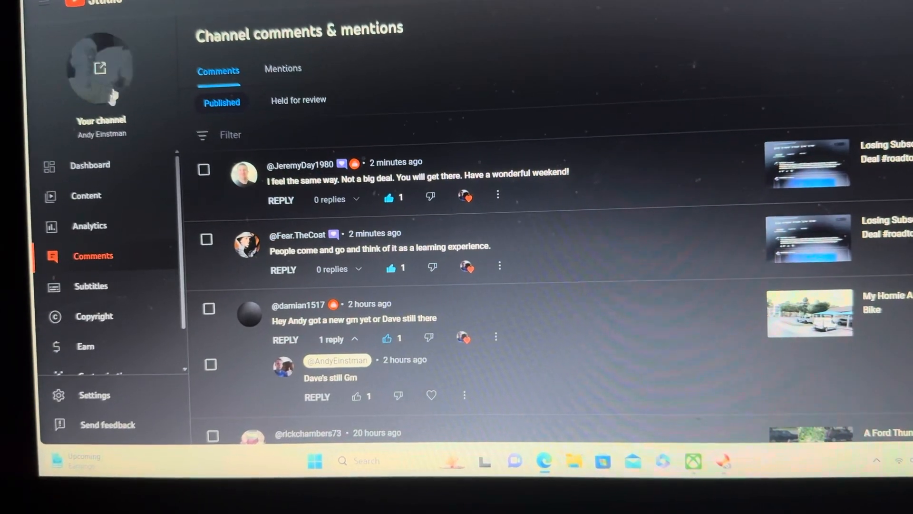
# Show Andy's Podcast Hour analytics with the date range set to Lifetime
pyautogui.click(89, 226)
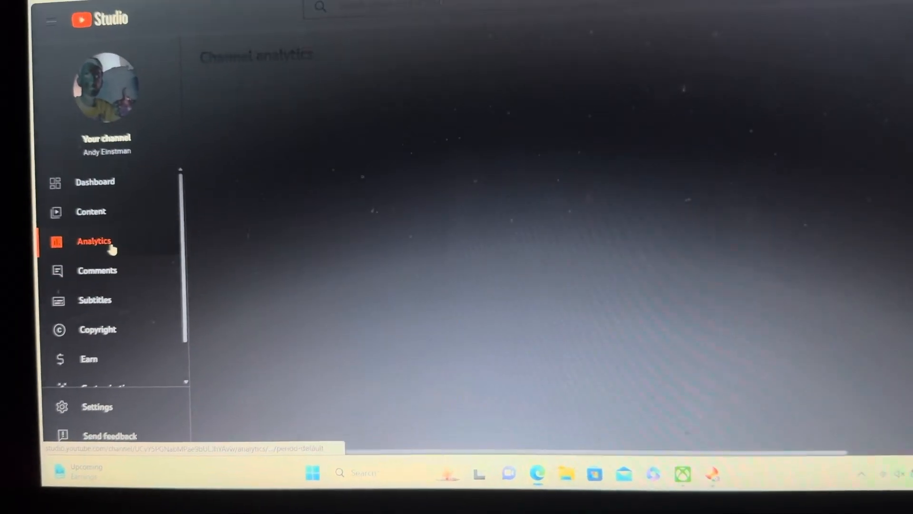
pyautogui.click(94, 241)
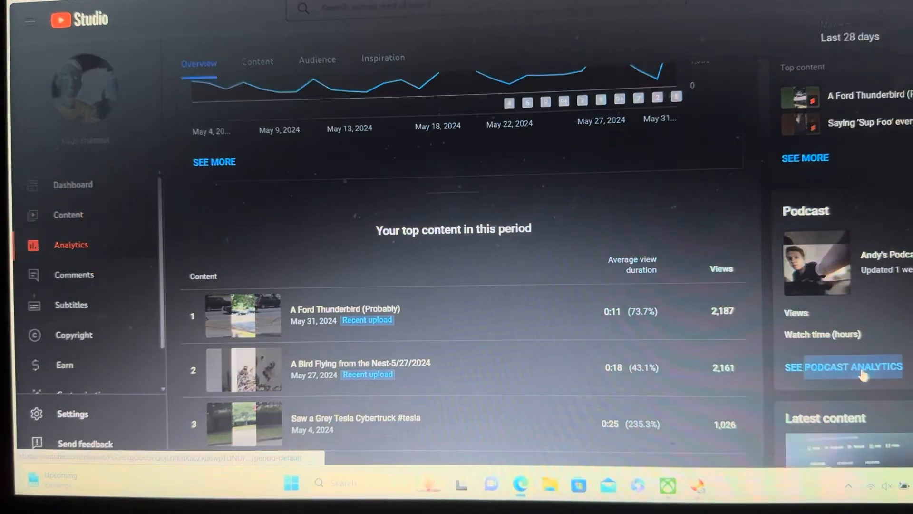
pyautogui.click(843, 367)
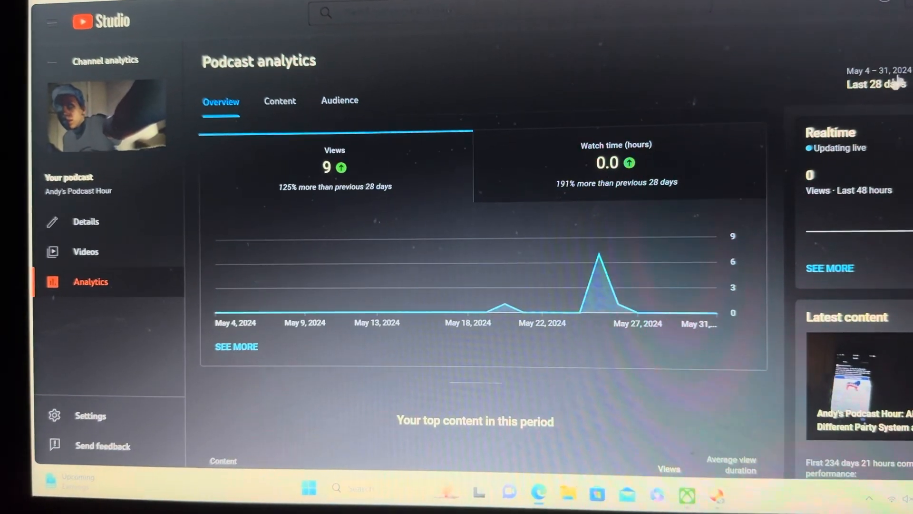
pyautogui.click(875, 84)
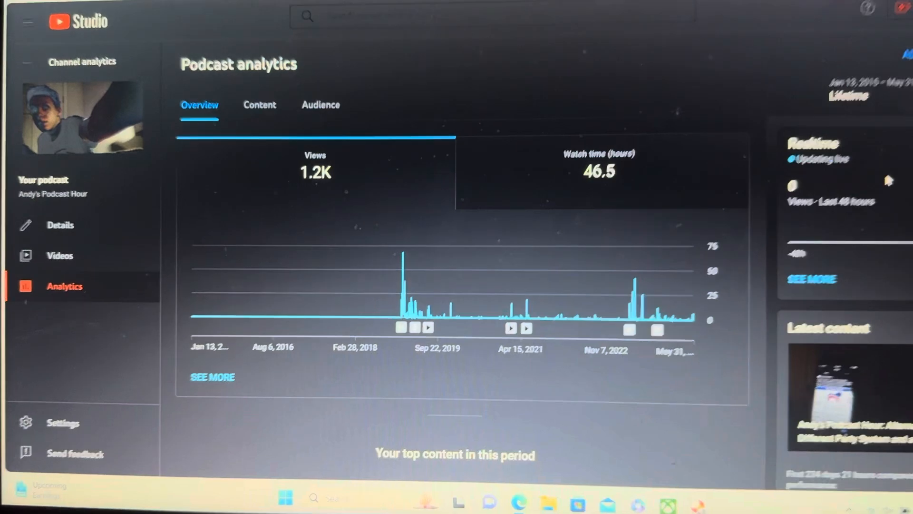